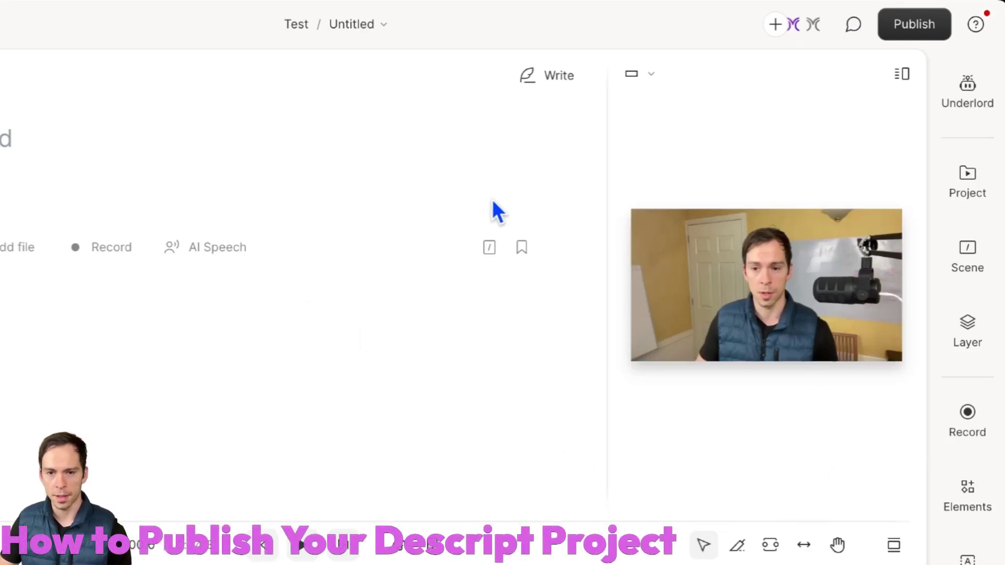
mouse_move(859, 70)
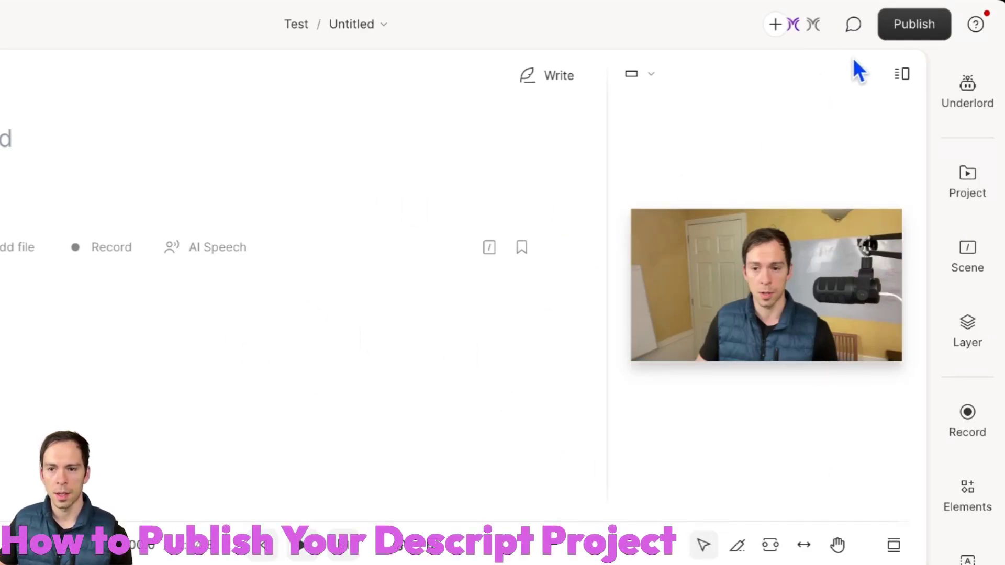
- Bring up the Publish popover for the Untitled project, showing the web link at max resolution
left_click(914, 24)
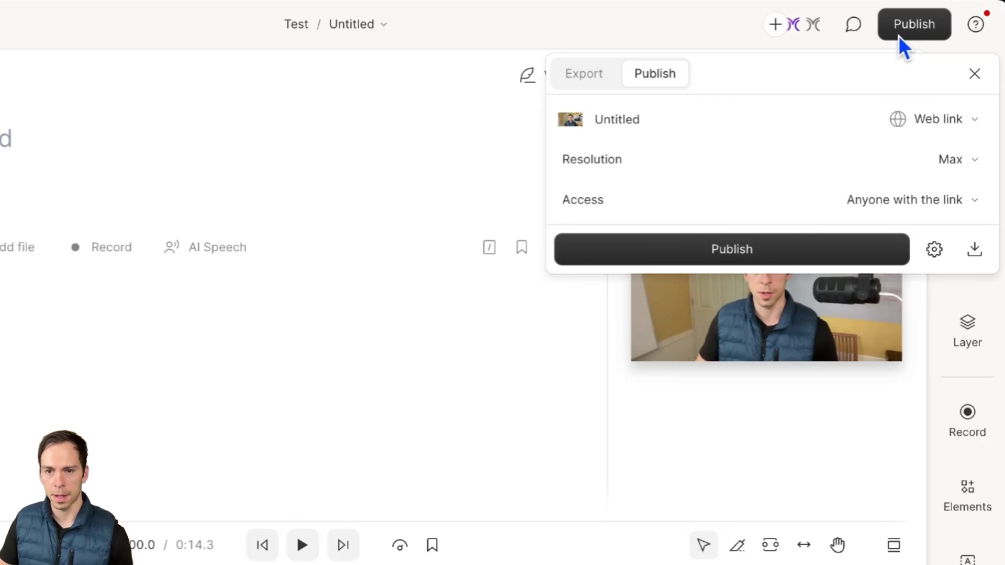
mouse_move(732, 140)
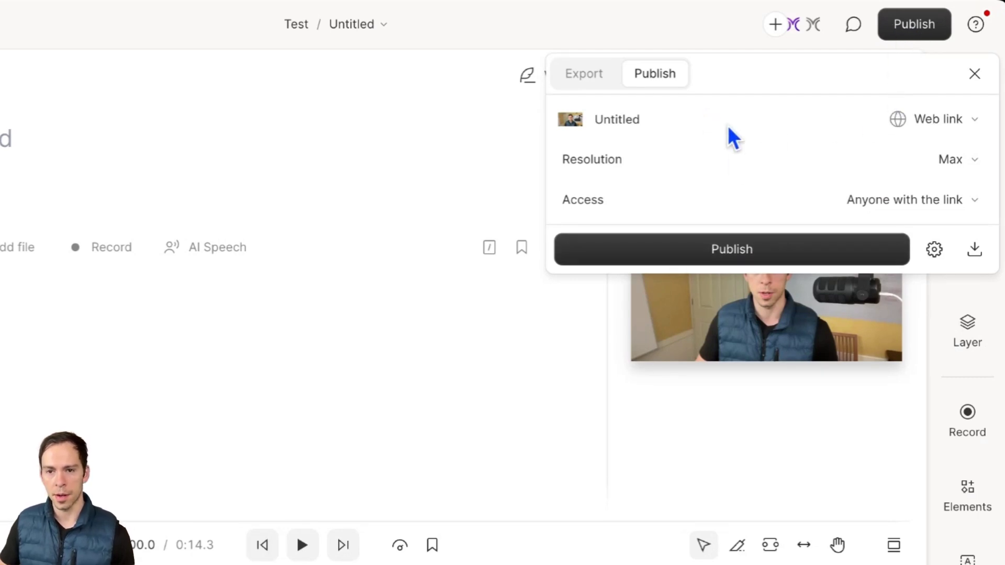
- Review GIF, Transcript and Subtitles export settings, then choose Audio as lossless WAV
left_click(583, 73)
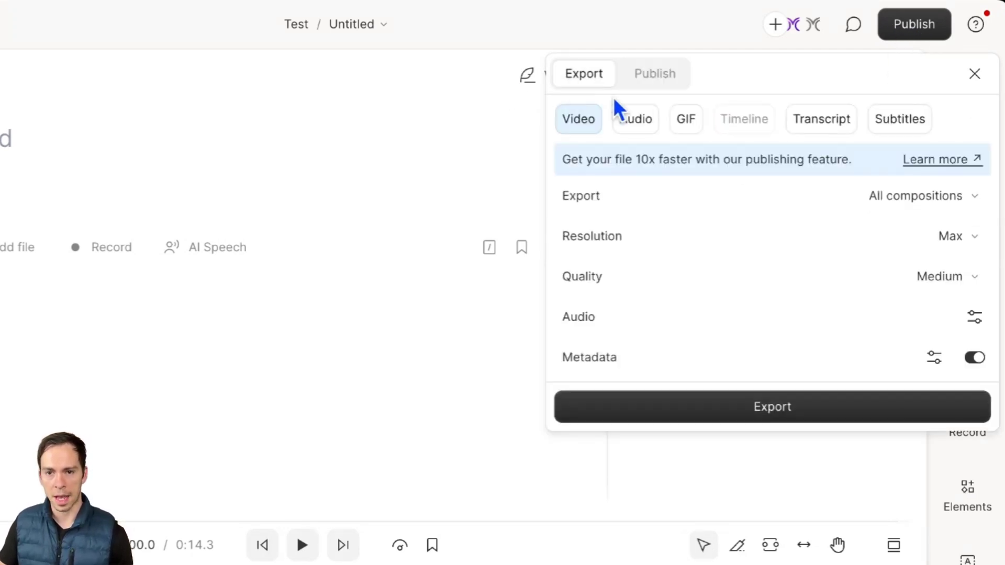
mouse_move(589, 90)
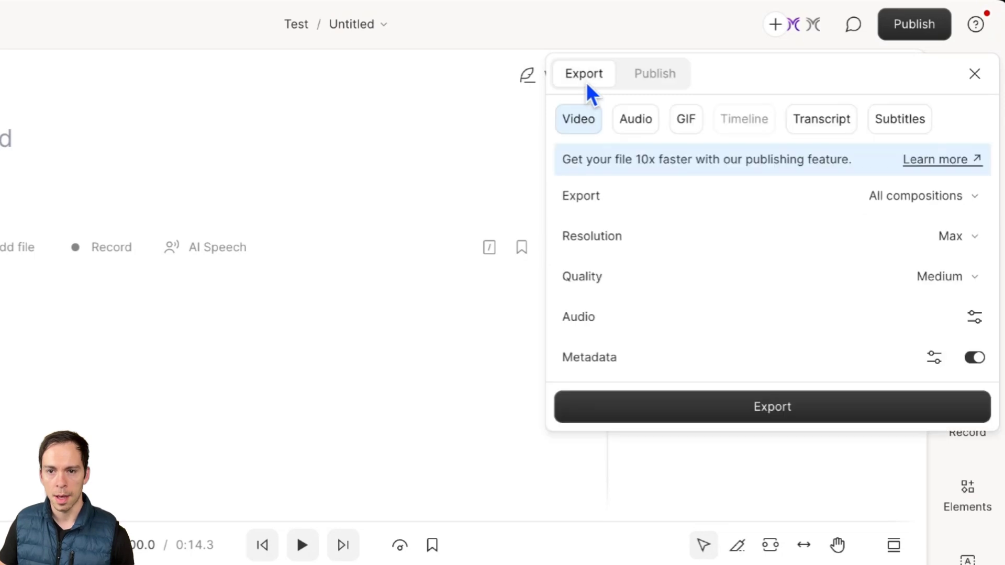
mouse_move(778, 199)
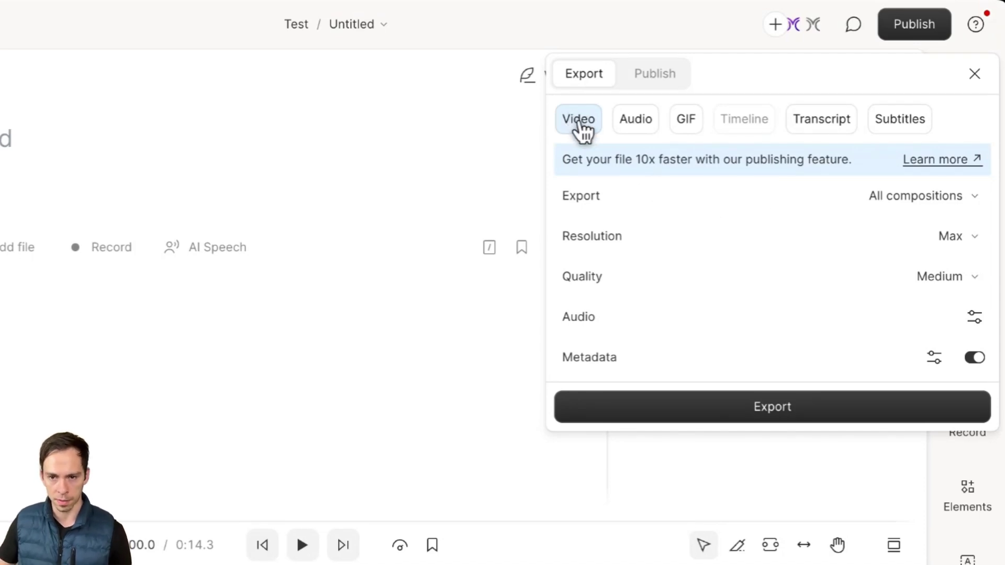
mouse_move(635, 119)
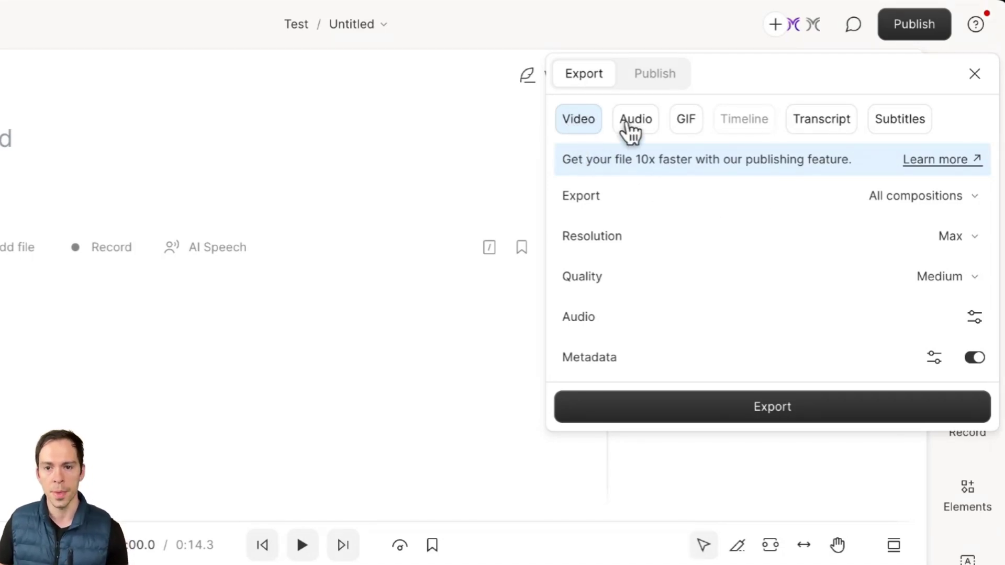
left_click(686, 119)
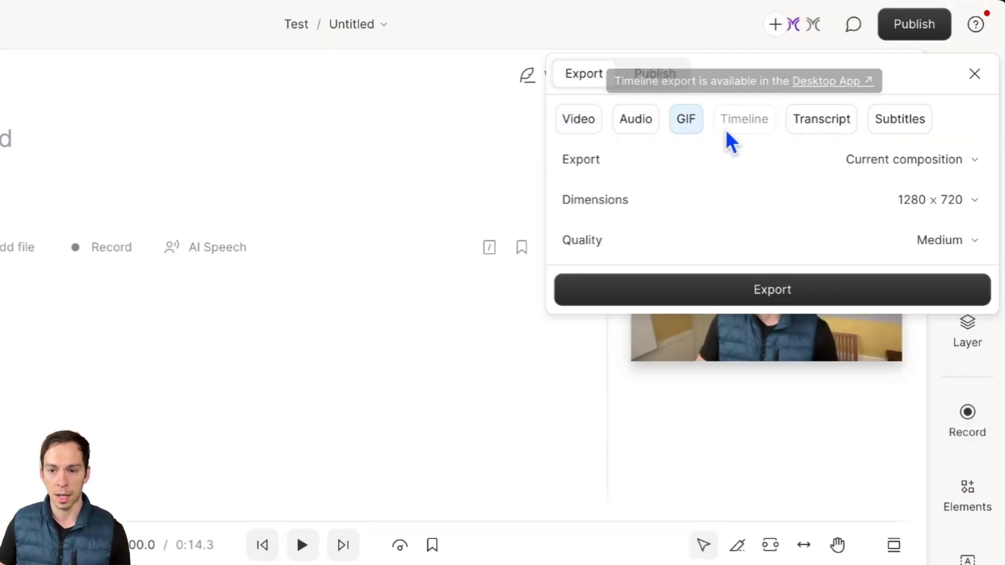
mouse_move(755, 127)
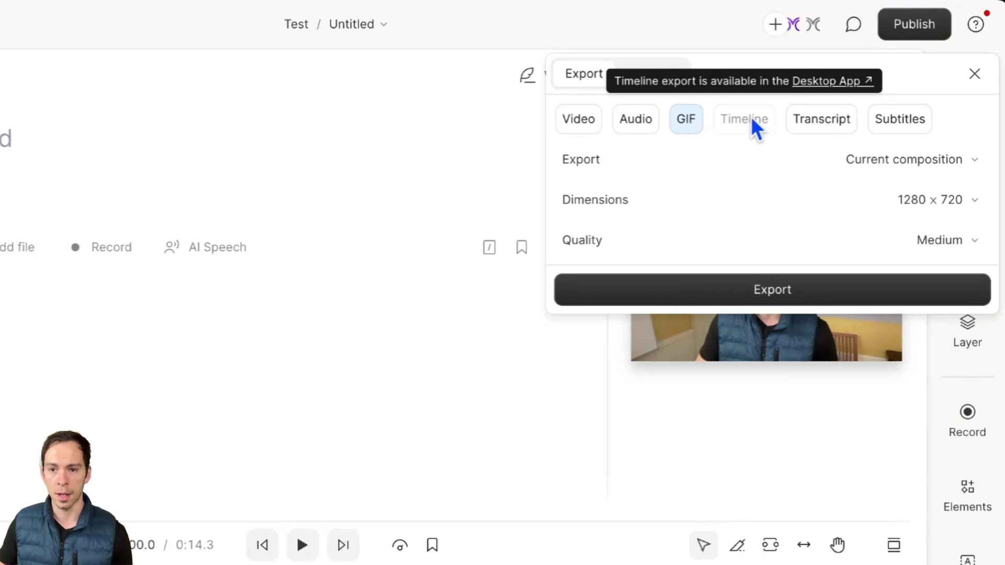
mouse_move(751, 154)
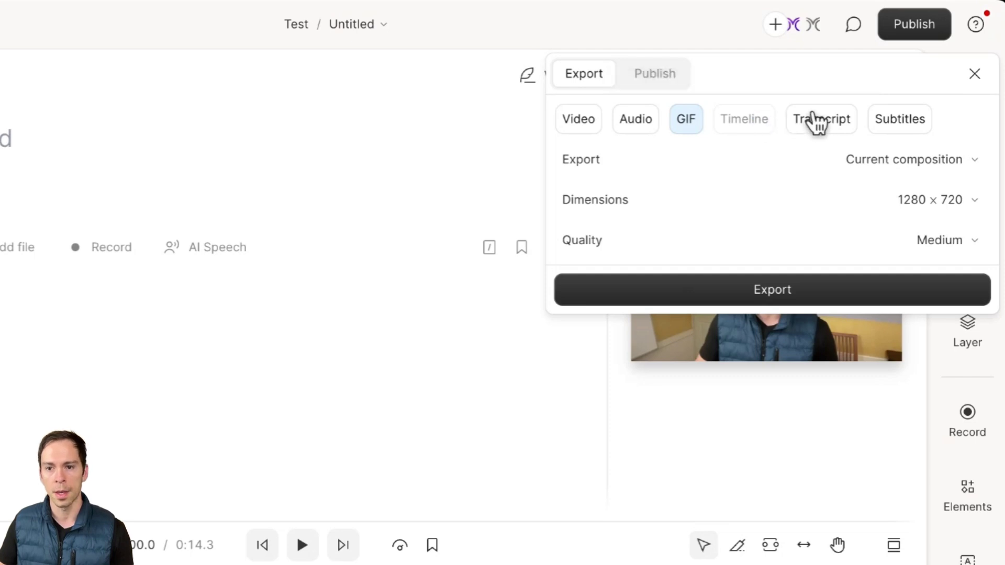
left_click(822, 119)
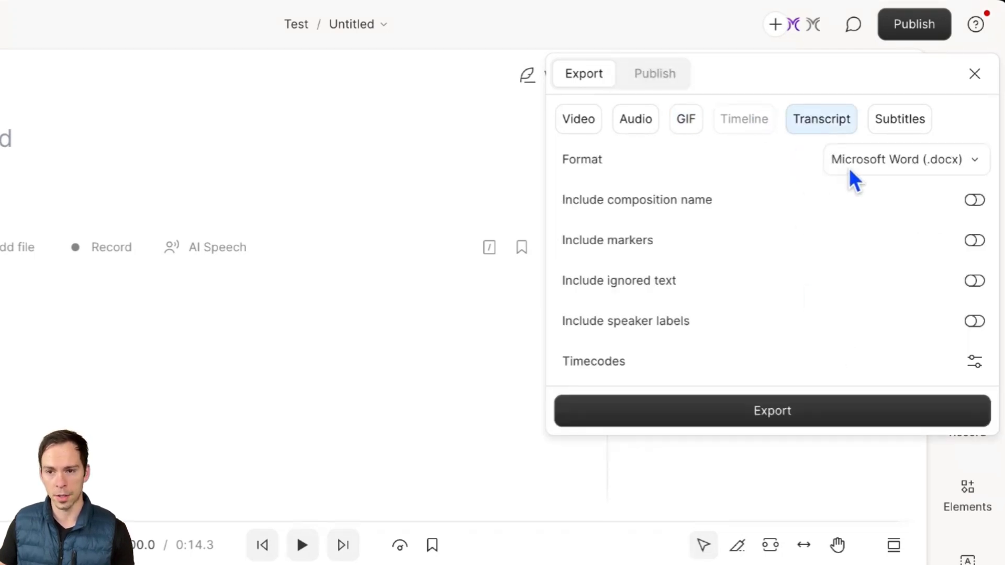
left_click(899, 119)
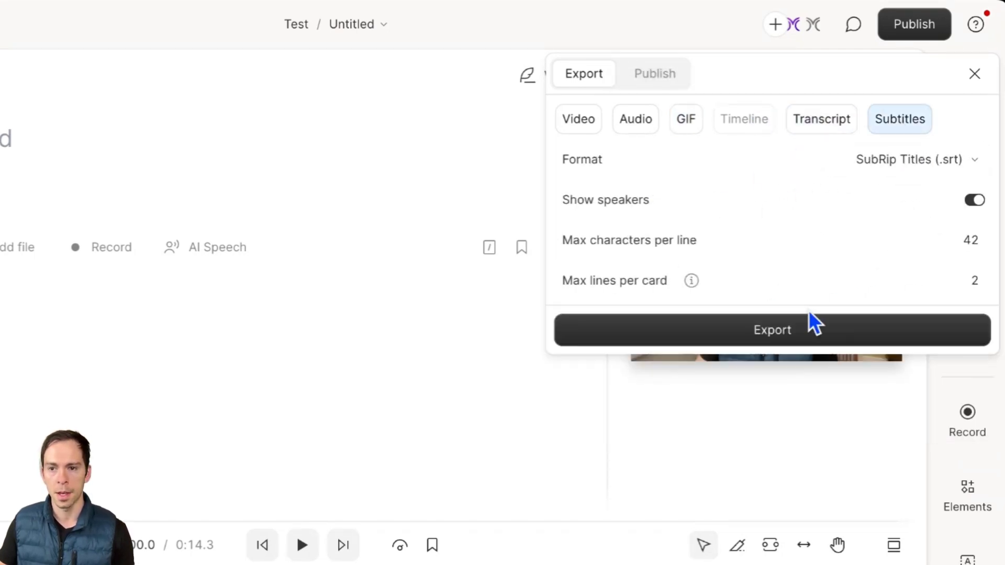
mouse_move(875, 186)
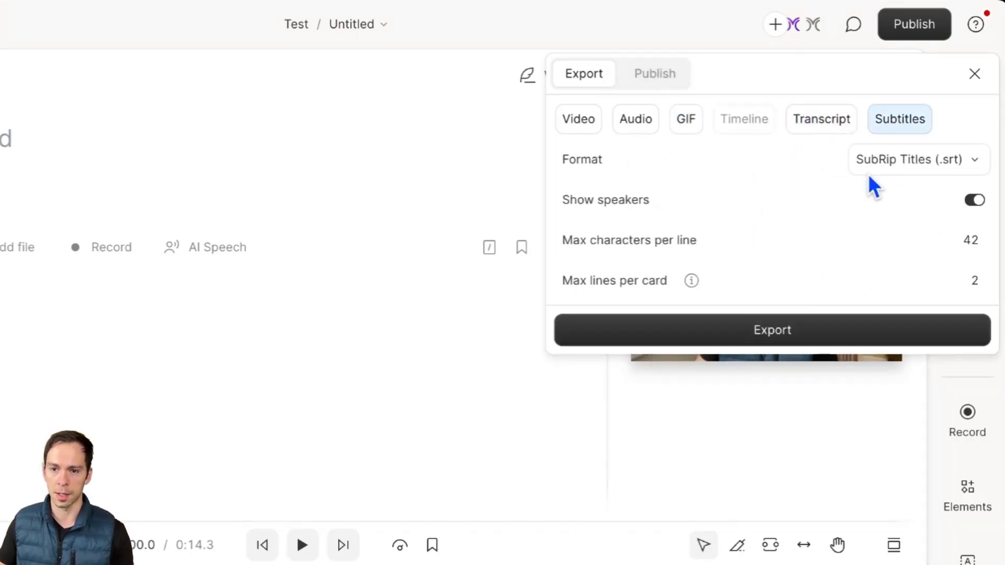
mouse_move(927, 179)
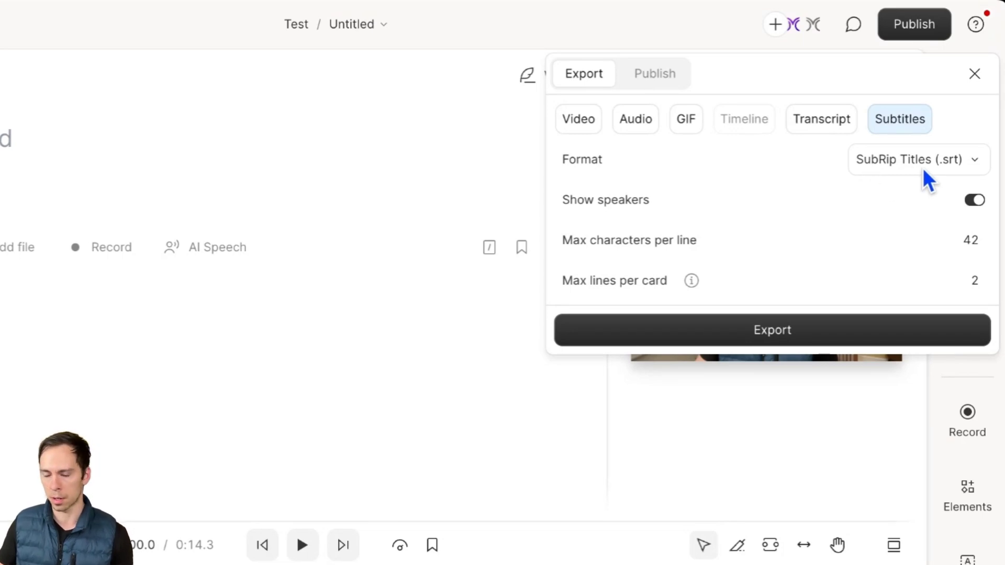
mouse_move(607, 117)
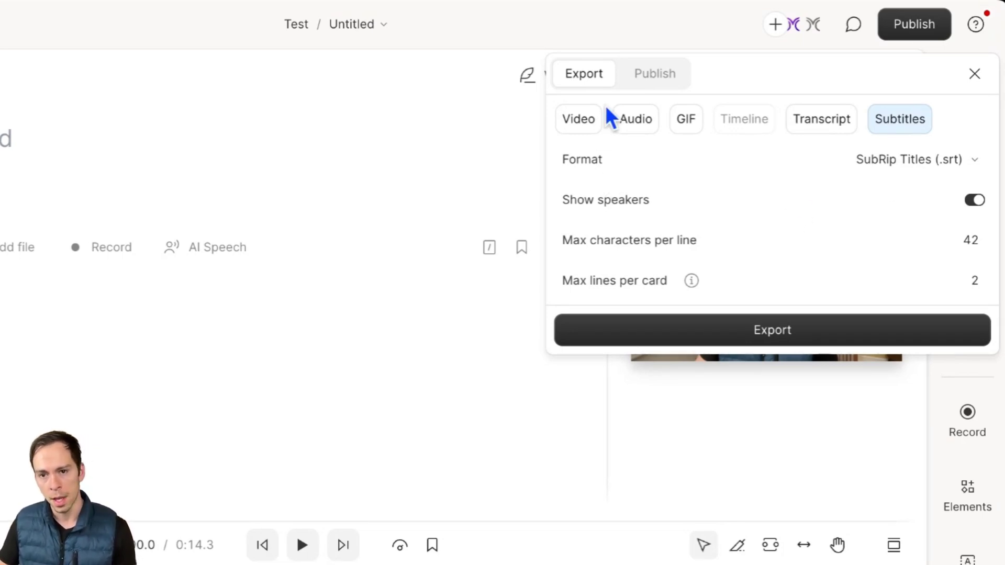
left_click(635, 119)
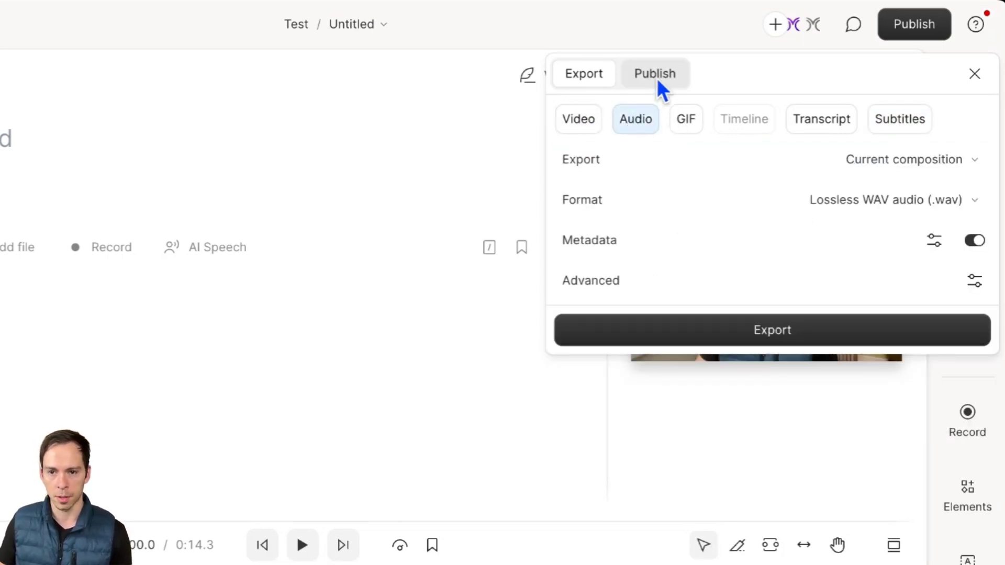
- Choose YouTube as the publish destination and show the destination list again
left_click(655, 74)
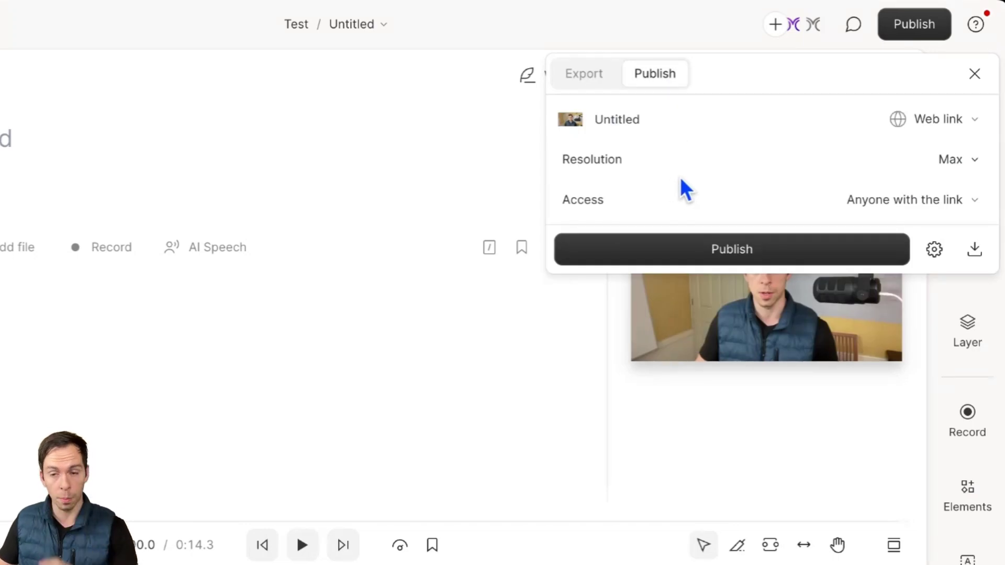
mouse_move(888, 134)
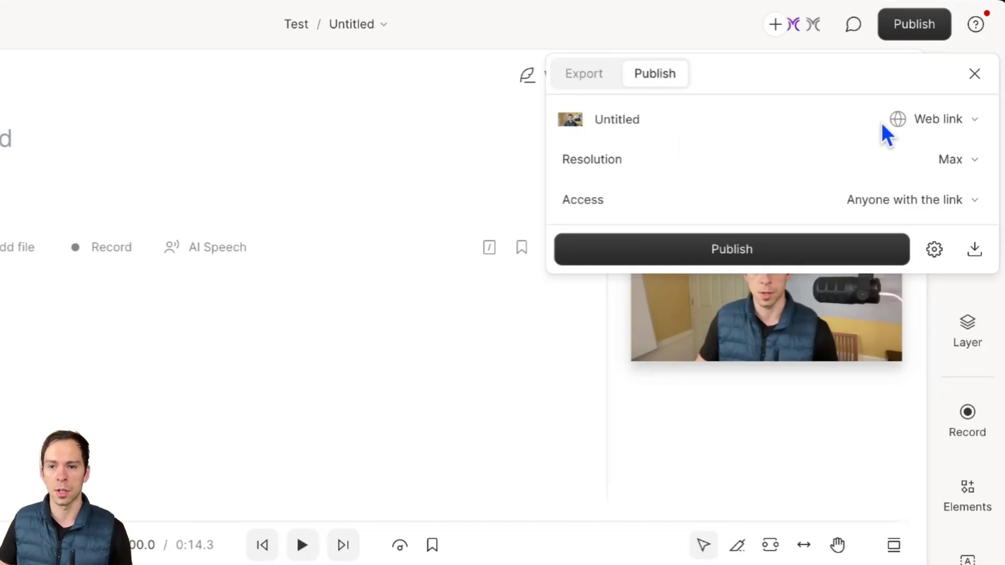
left_click(937, 119)
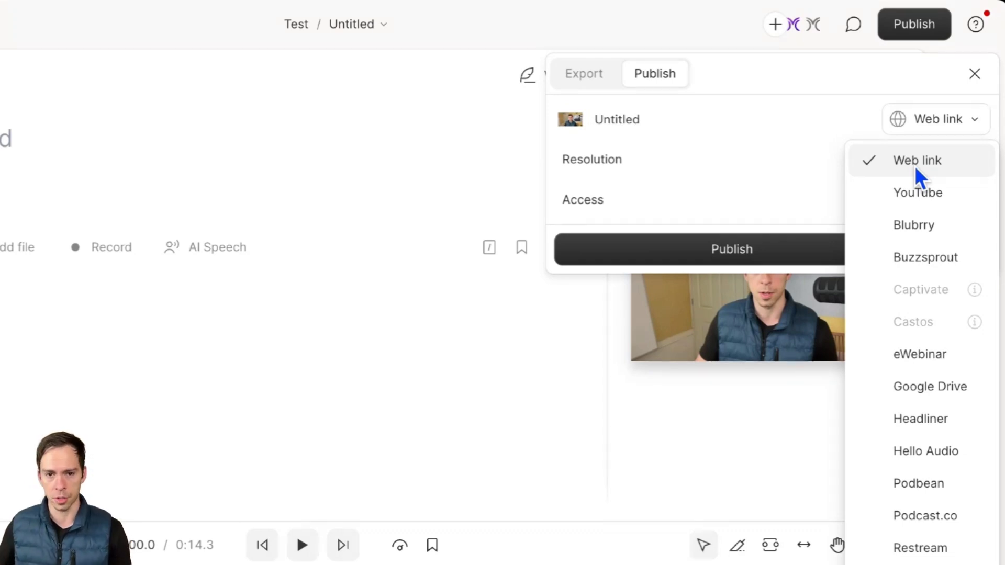
mouse_move(919, 193)
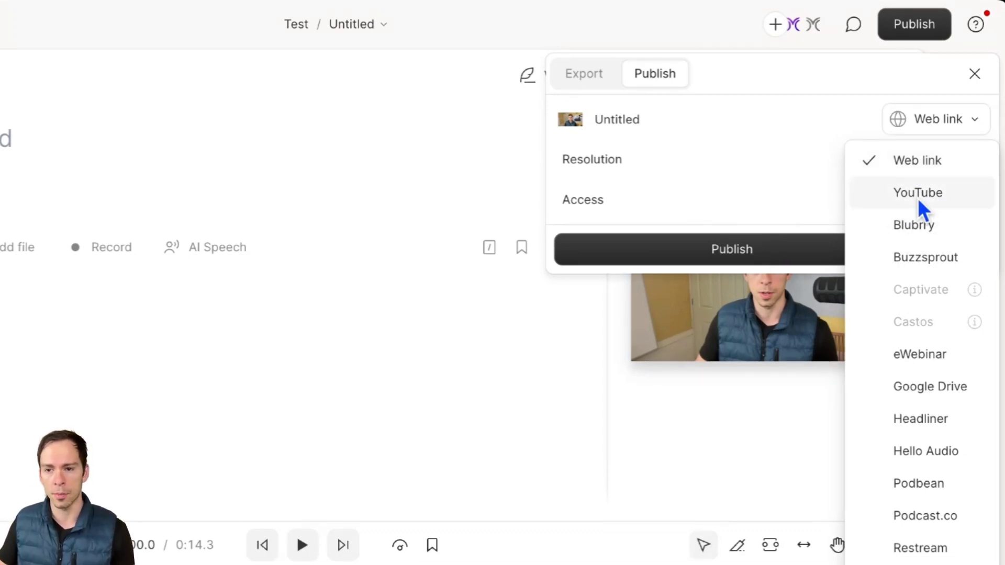
left_click(918, 192)
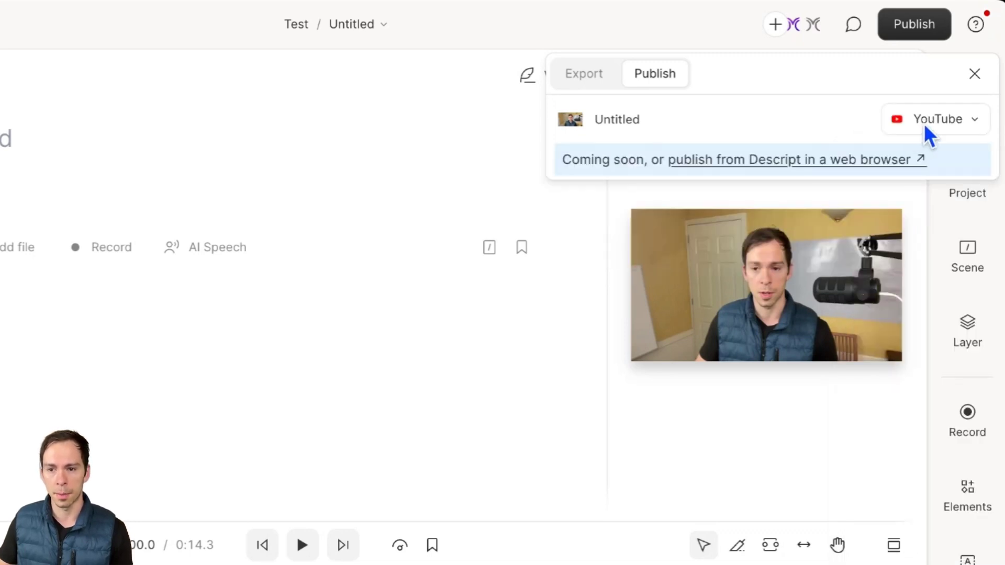
mouse_move(712, 196)
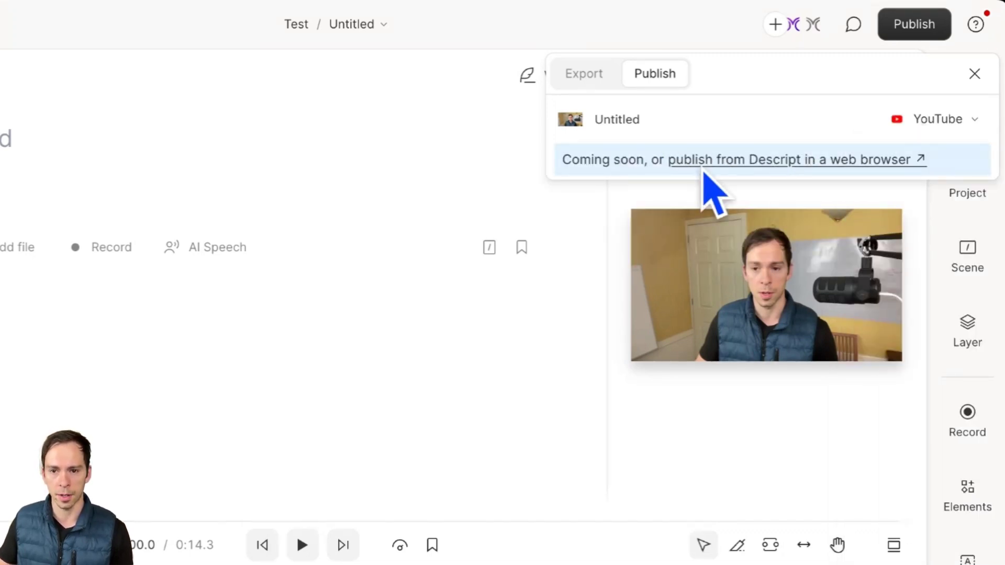
mouse_move(968, 132)
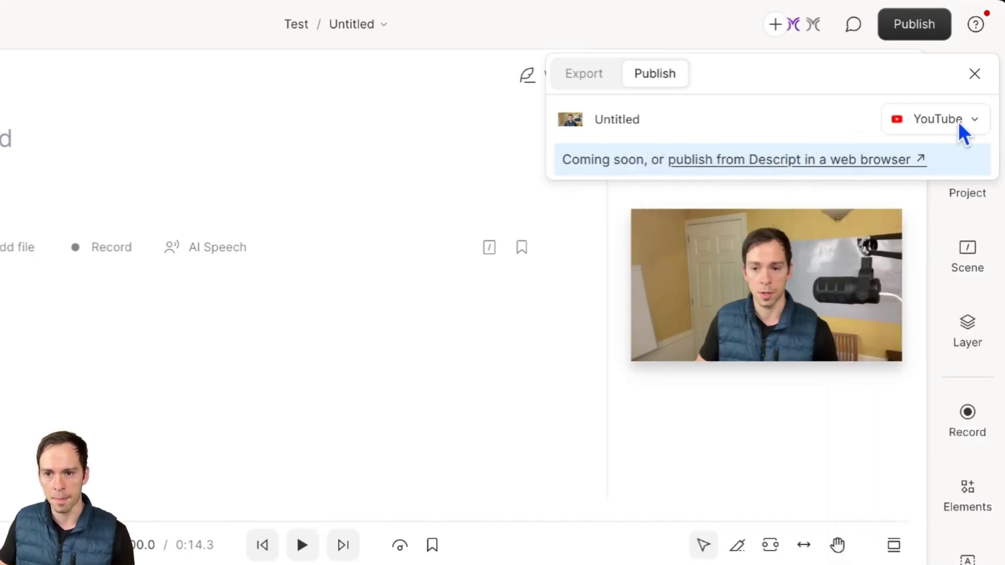
left_click(935, 119)
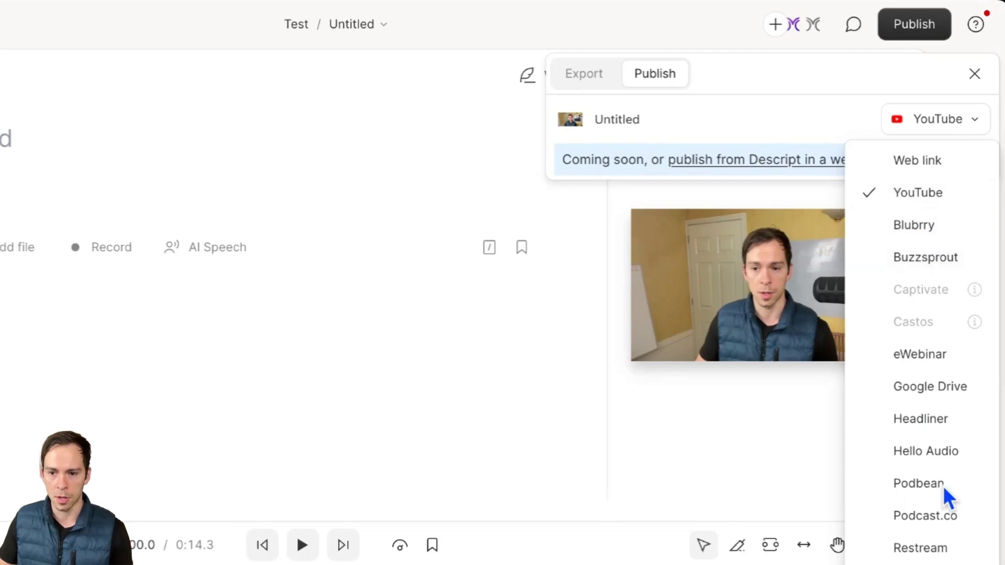
mouse_move(952, 290)
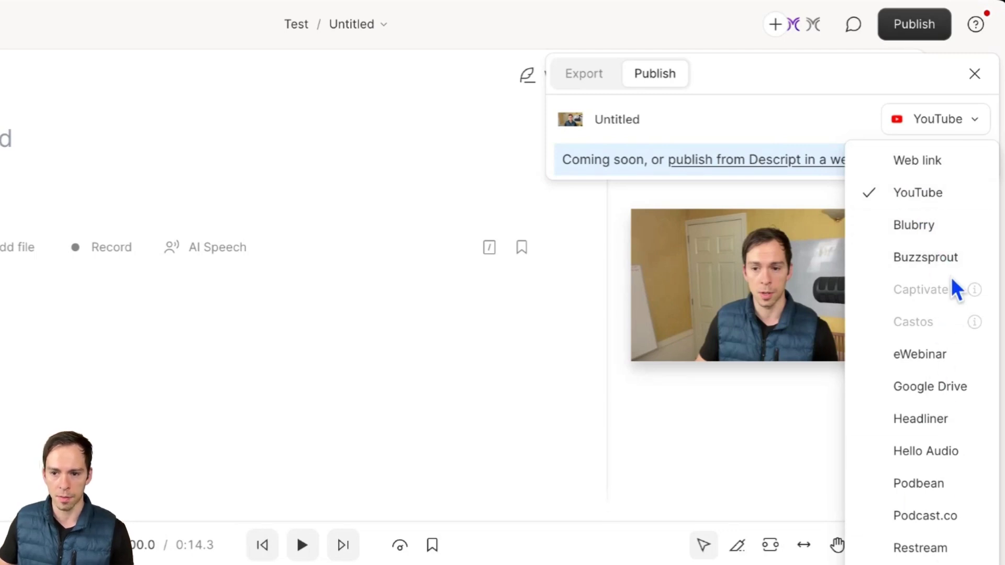
- Choose Blubrry as the publish destination and redisplay the available destinations
left_click(913, 225)
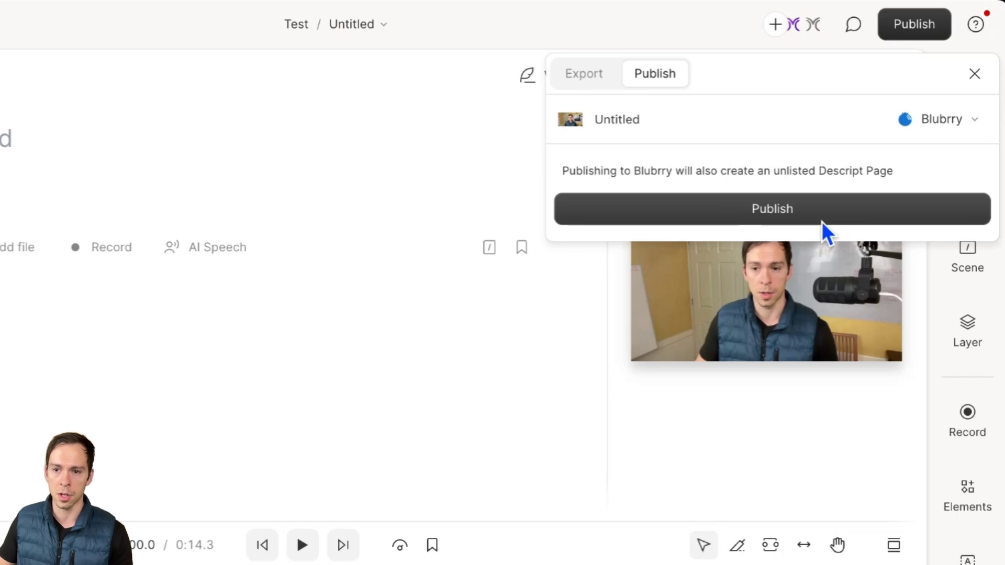
mouse_move(804, 252)
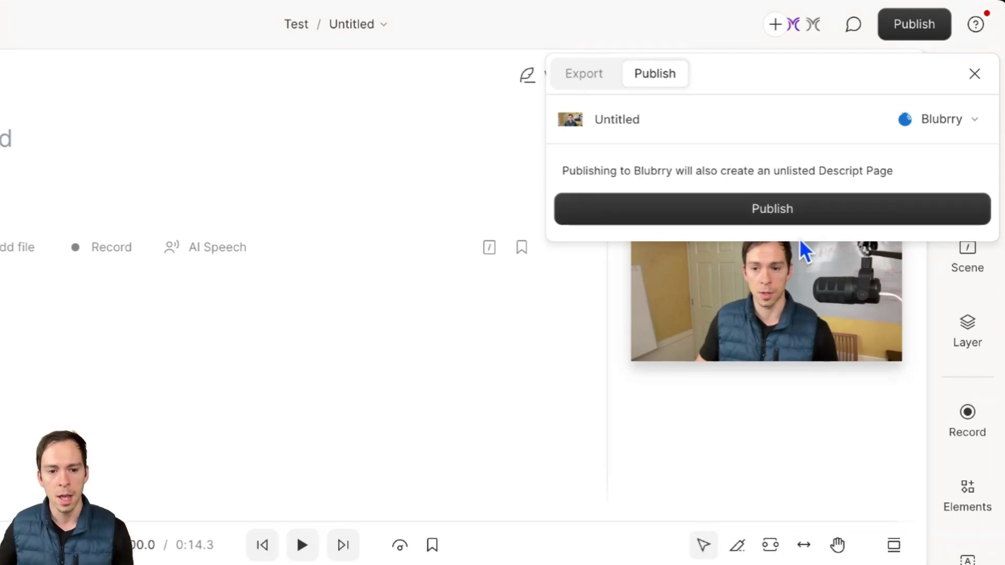
mouse_move(635, 288)
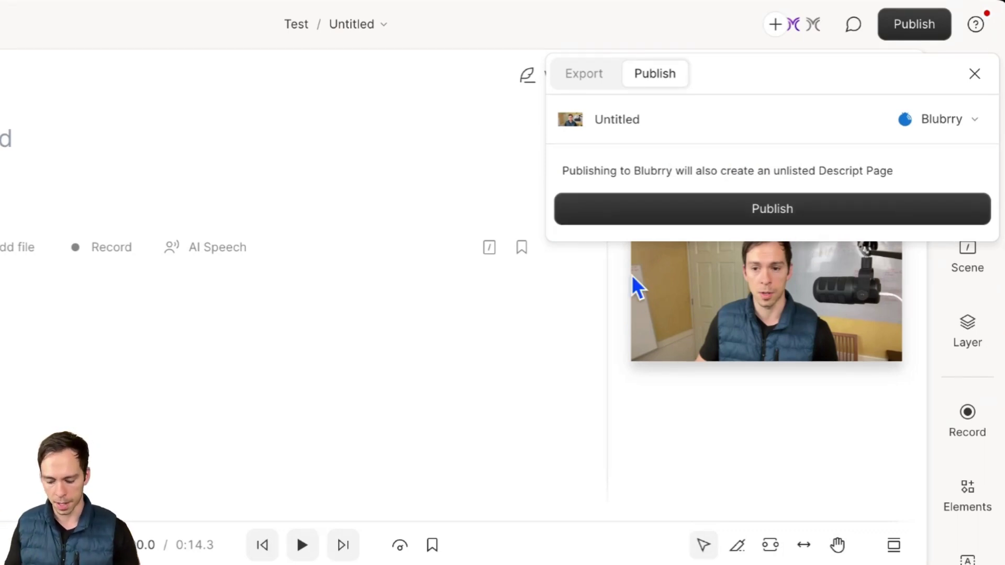
mouse_move(673, 257)
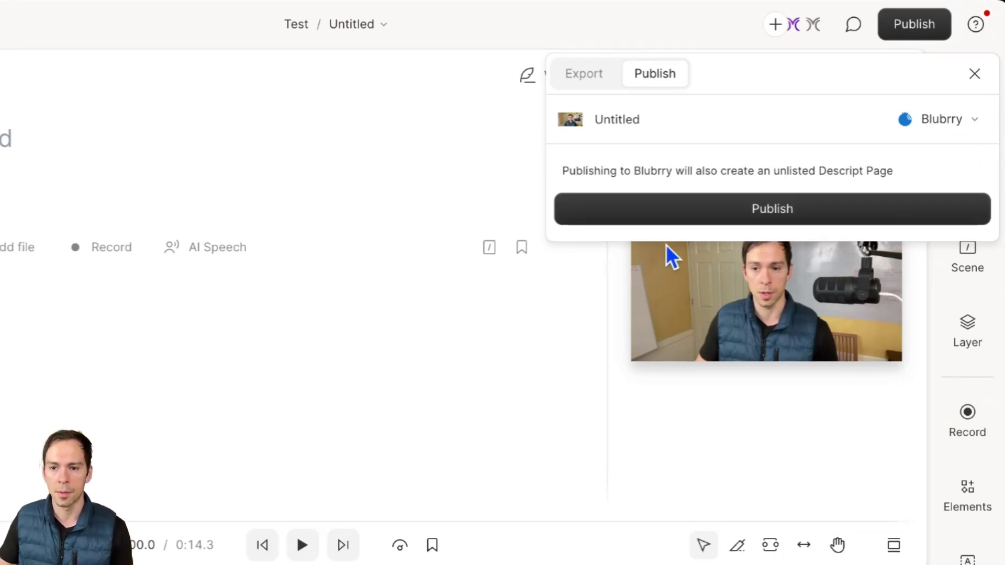
left_click(940, 119)
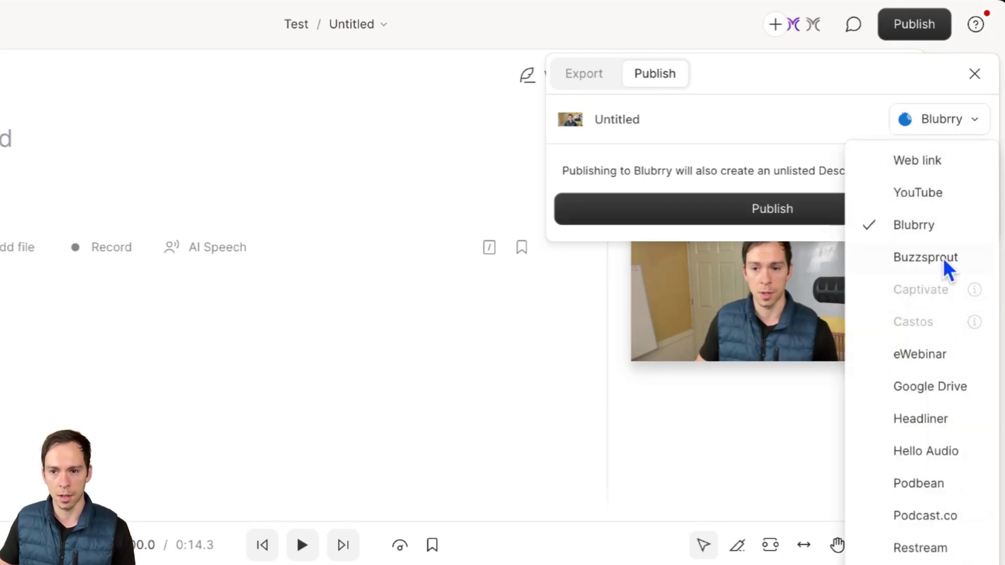
mouse_move(917, 160)
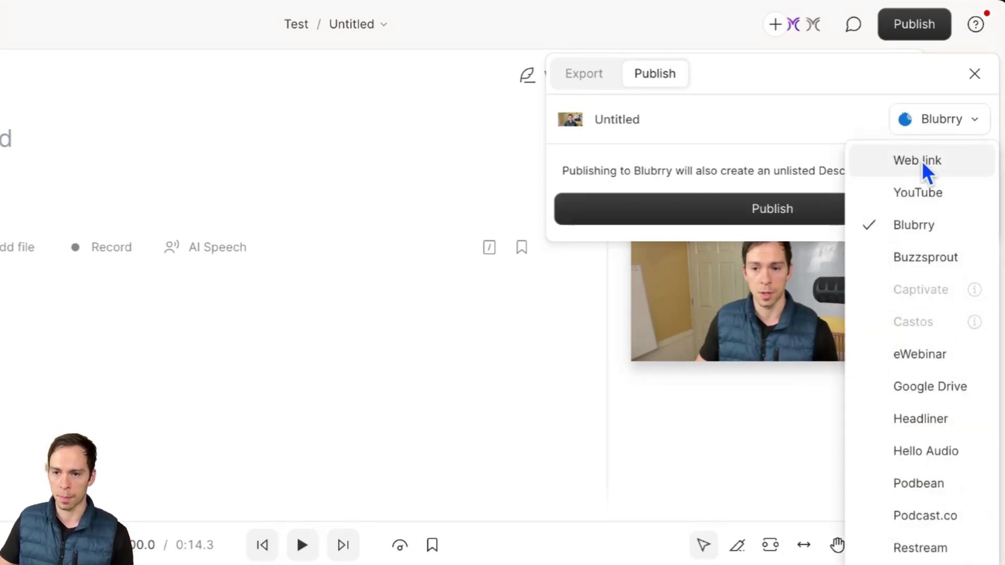